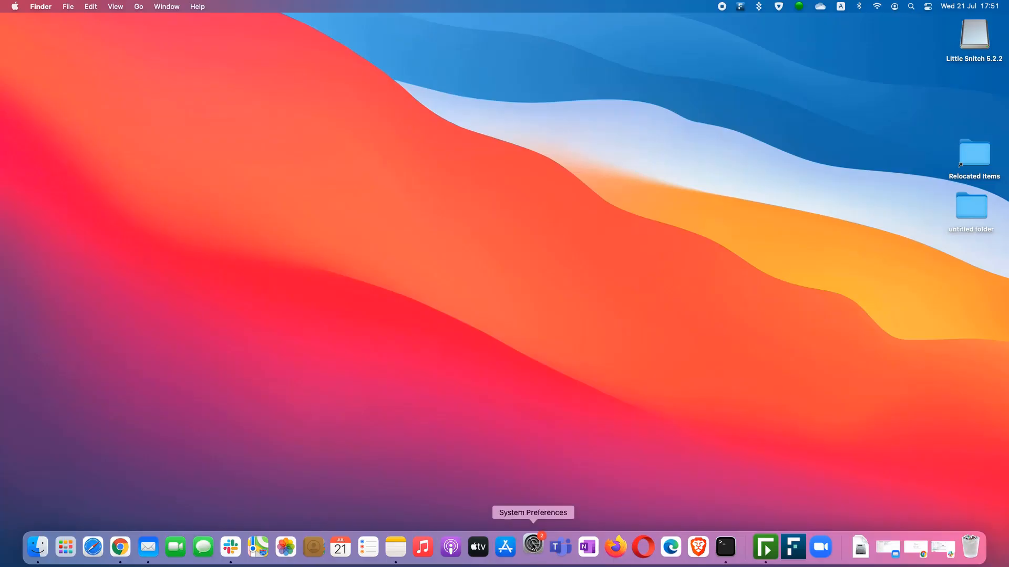
View the Forcepoint Neo 21.06 pane in System Preferences showing Proxy Connect mode, then return to Chrome.
left_click(532, 547)
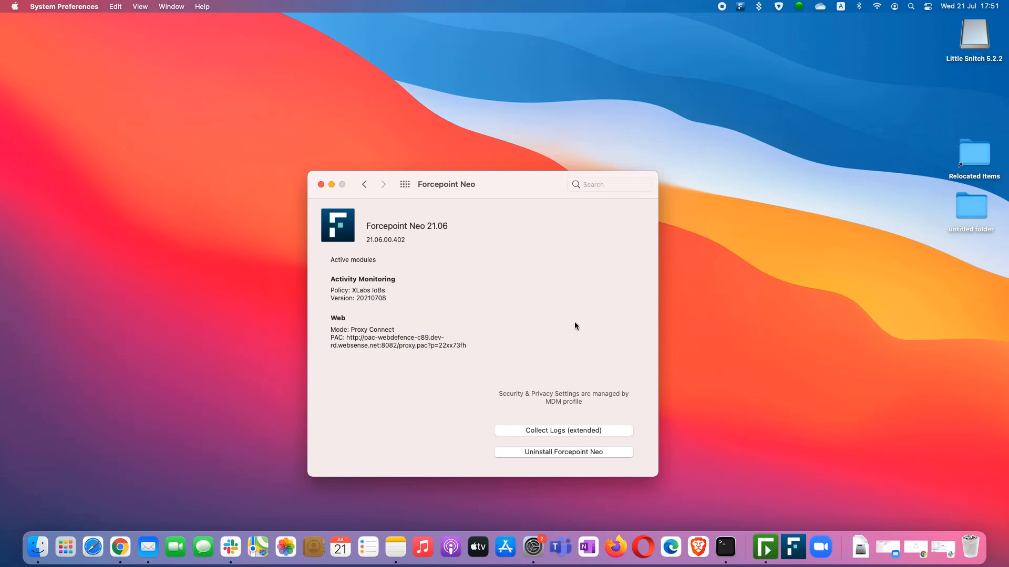
mouse_move(489, 342)
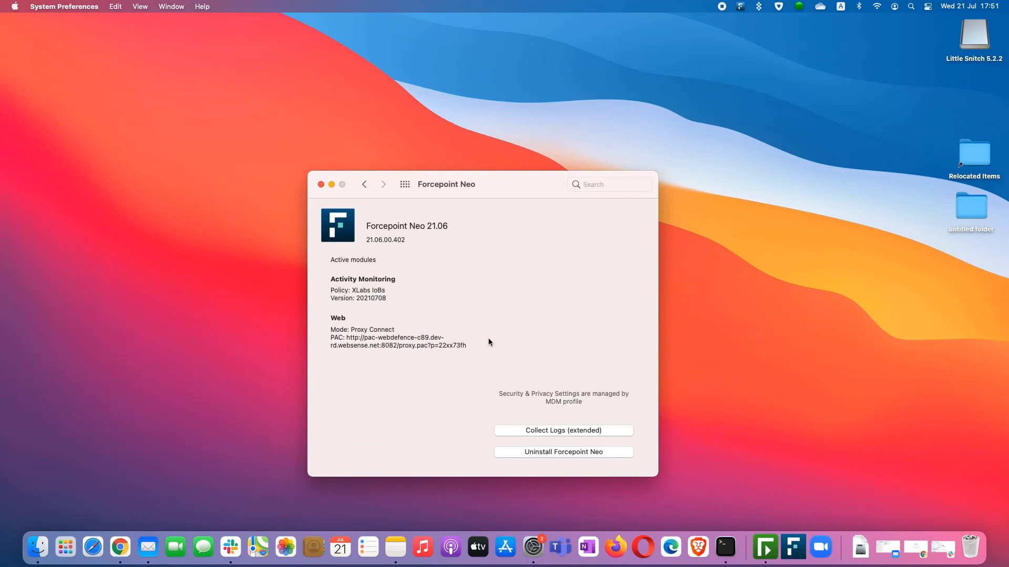
mouse_move(388, 366)
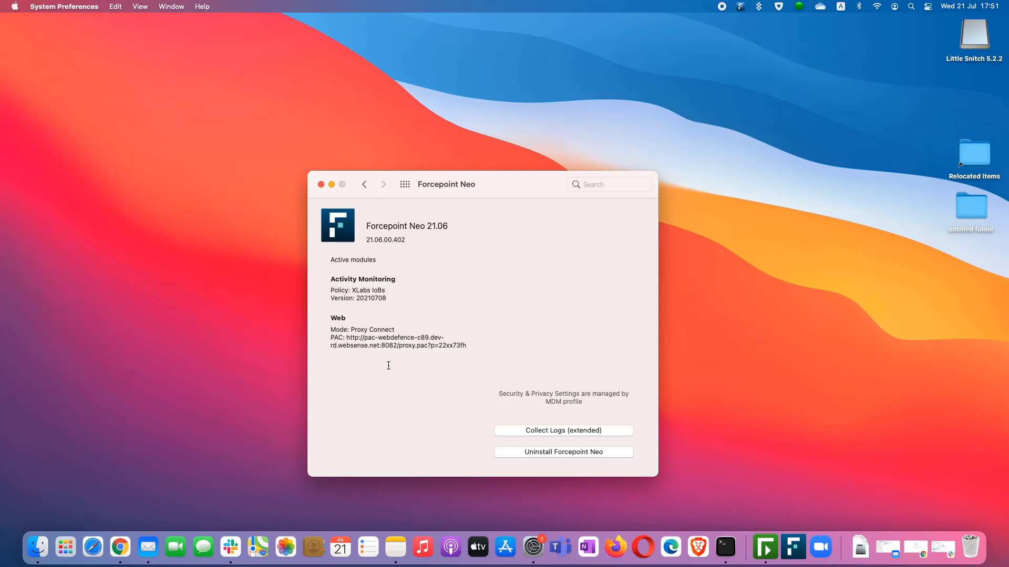
mouse_move(351, 255)
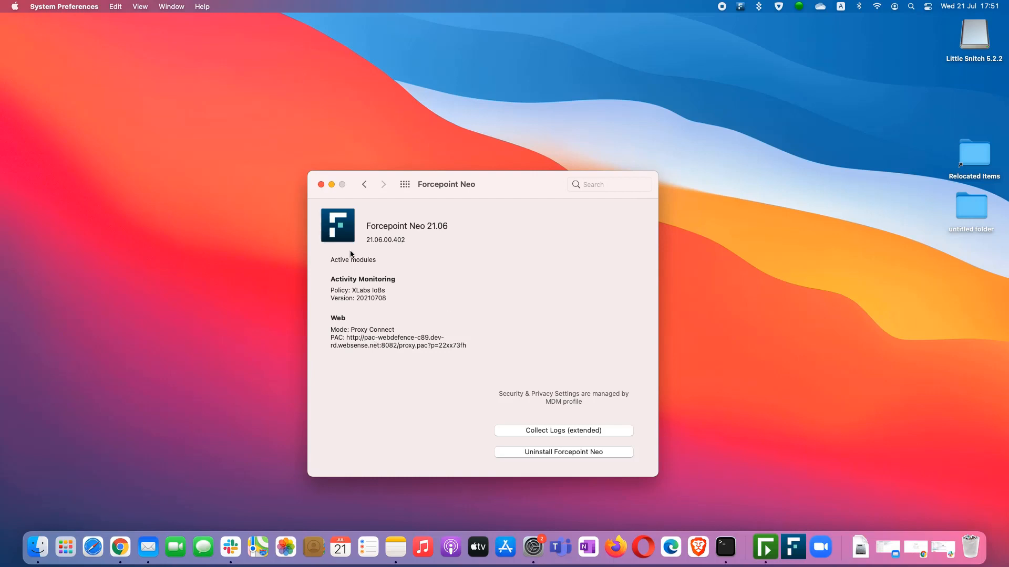
left_click(120, 549)
type("https://bet")
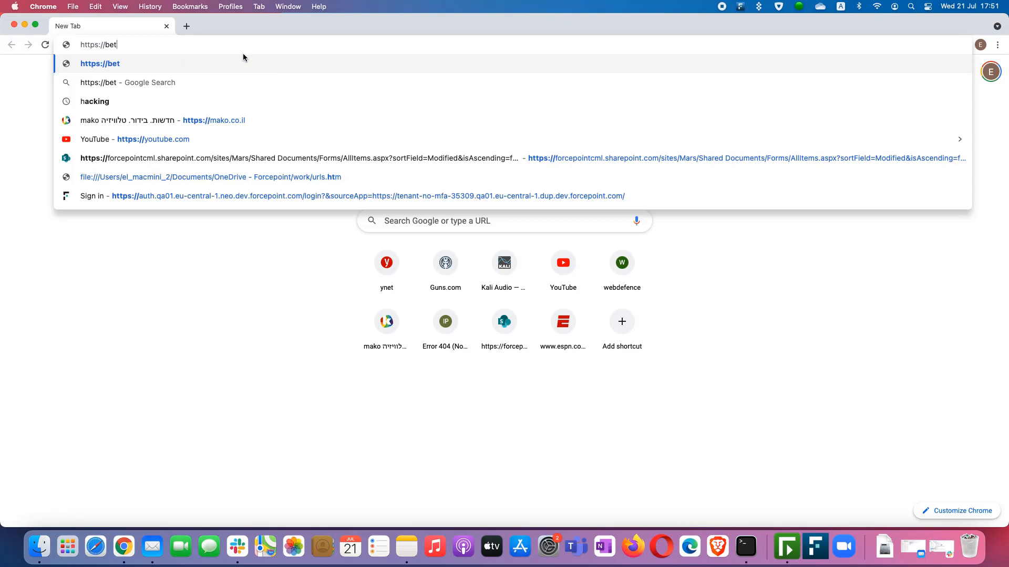
Visit betfred.com, see it blocked as Gambling, and inspect its Forcepoint Neo NC Session certificate.
type("fred.com")
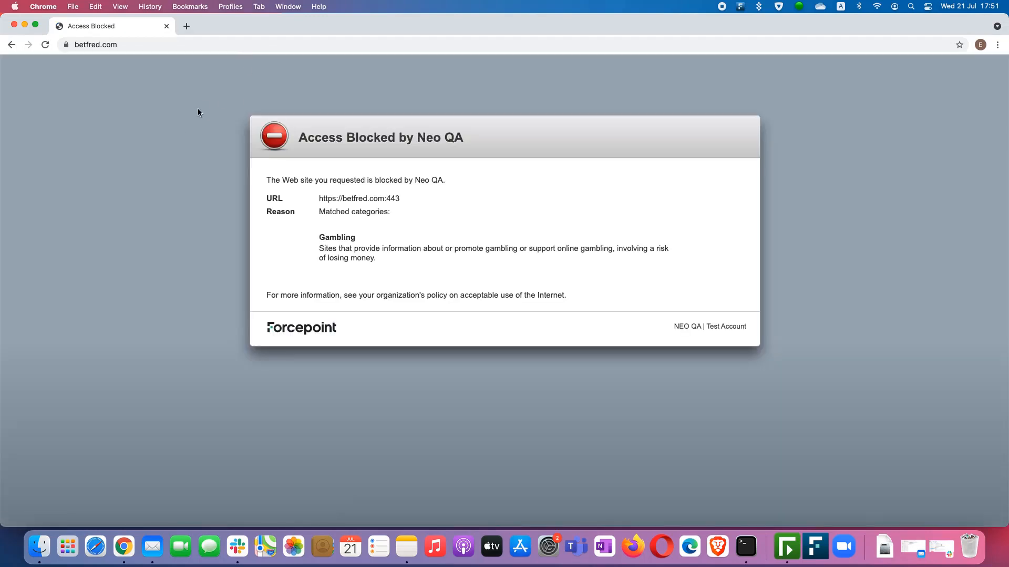
mouse_move(235, 159)
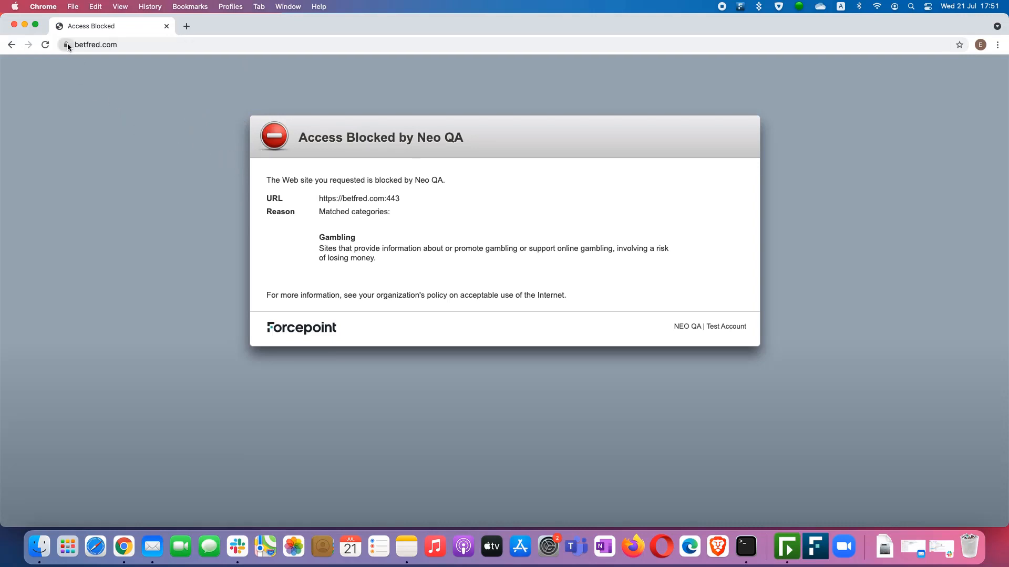
left_click(66, 45)
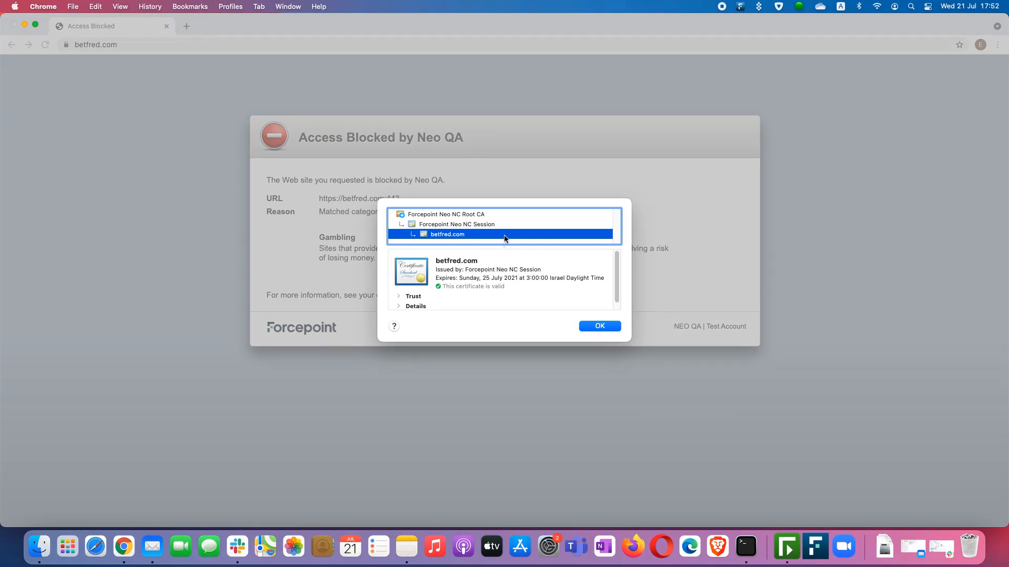
left_click(598, 326)
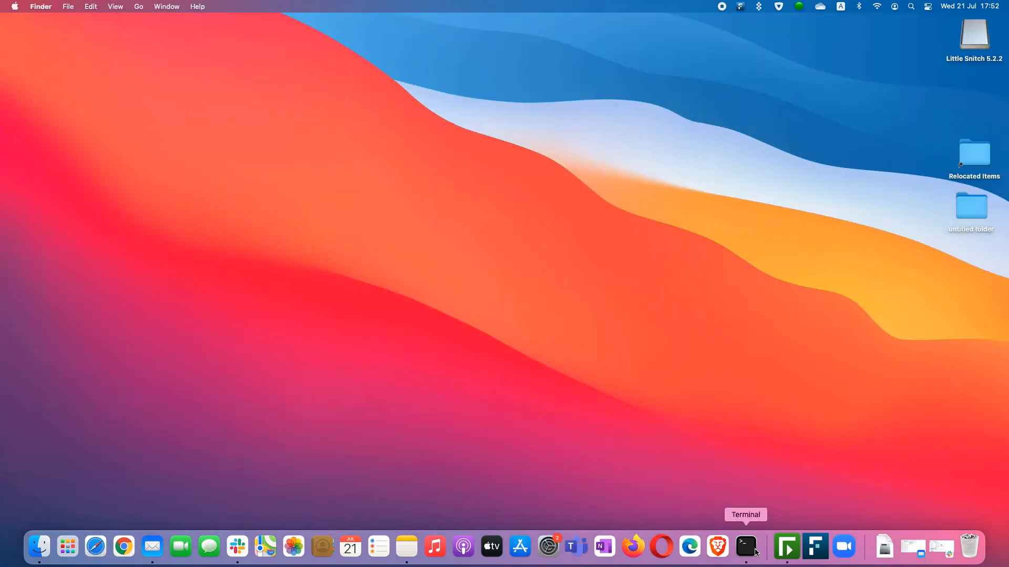
Launch Terminal from the Dock.
left_click(745, 547)
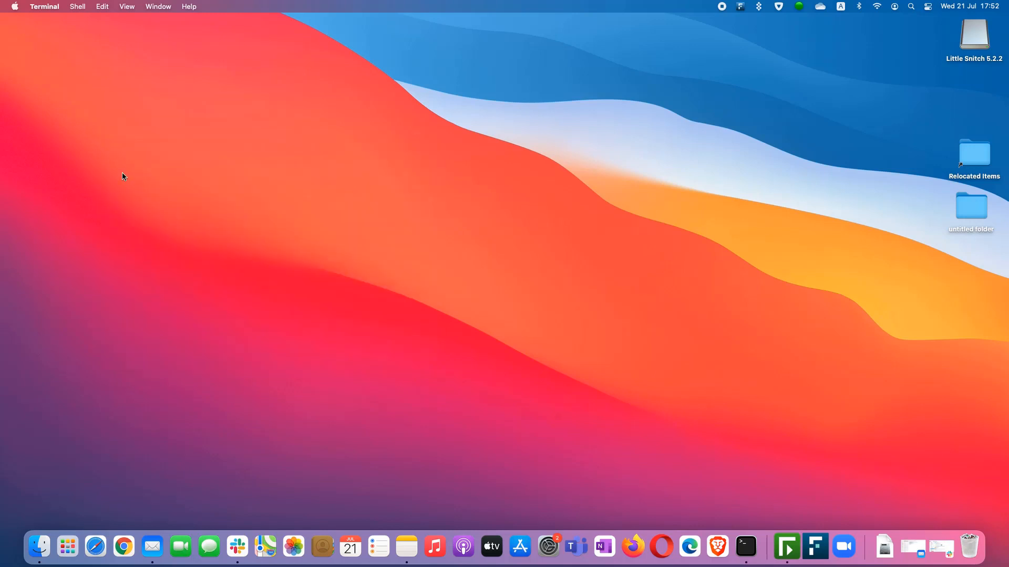
mouse_move(736, 45)
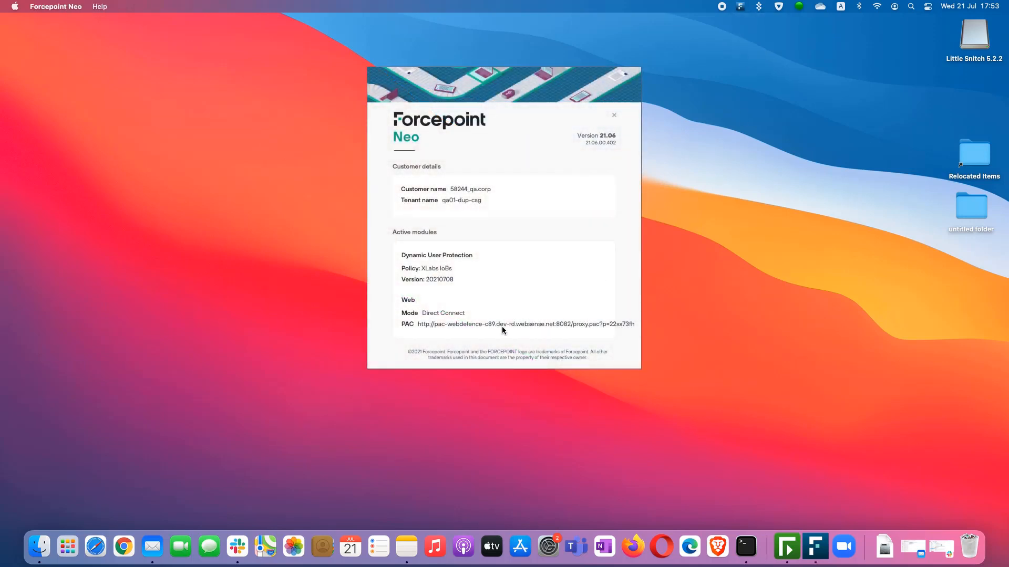
mouse_move(431, 321)
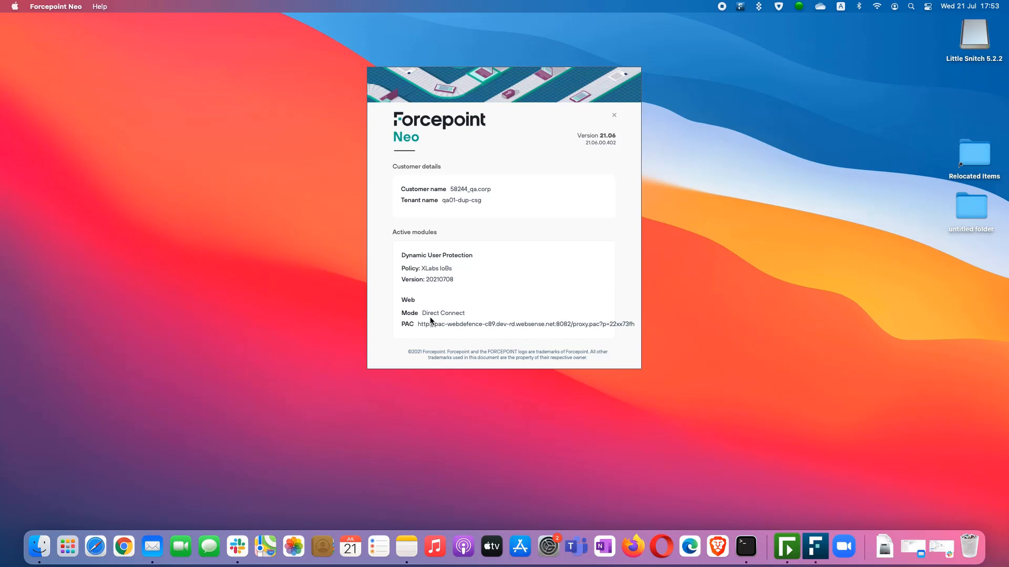
mouse_move(471, 331)
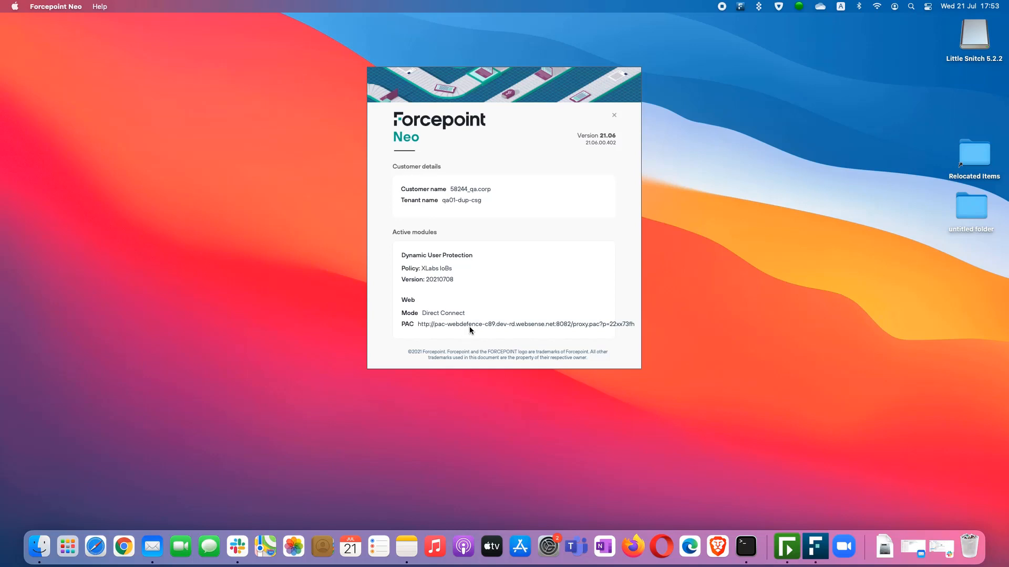
mouse_move(620, 121)
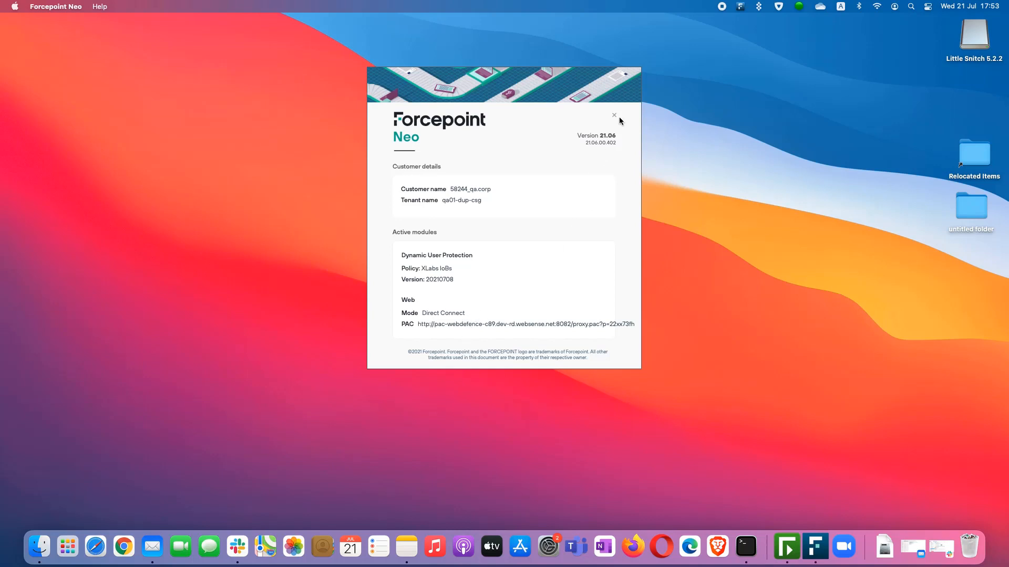
Close the Forcepoint Neo About window after confirming Direct Connect mode.
left_click(613, 116)
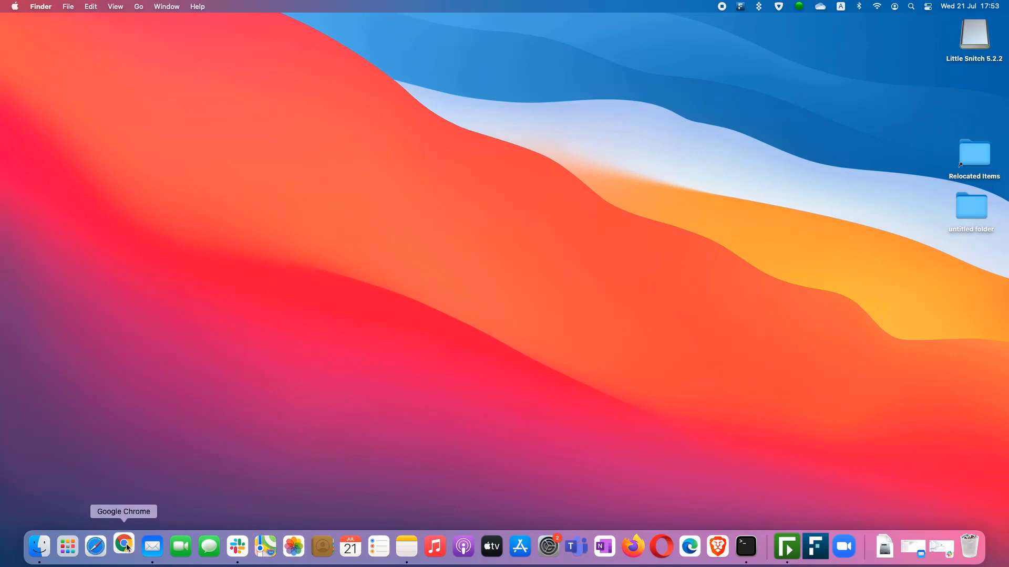
Return to Chrome, confirm betfred.com is still blocked as Gambling, and recheck its Forcepoint certificate.
left_click(124, 546)
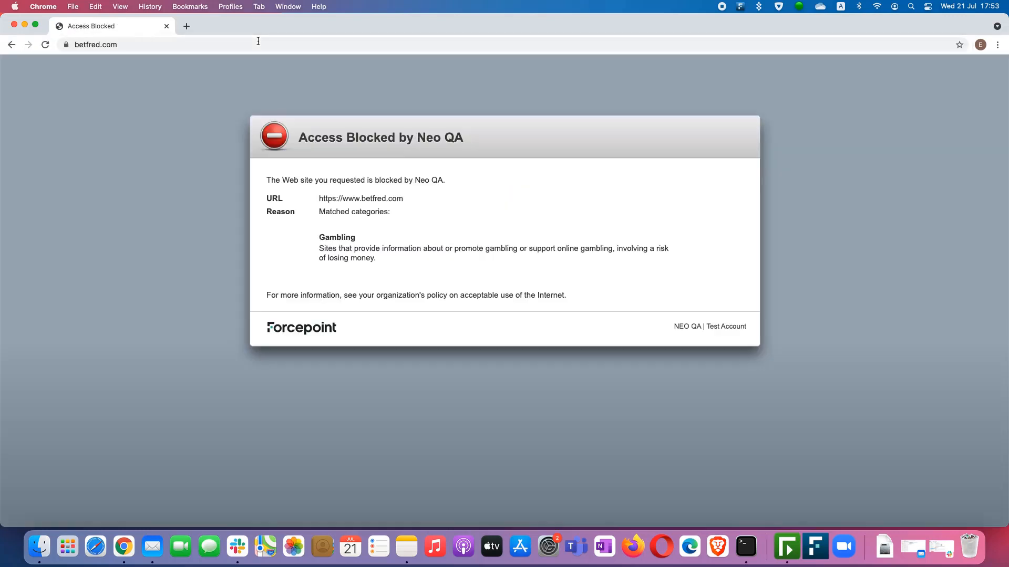
mouse_move(296, 93)
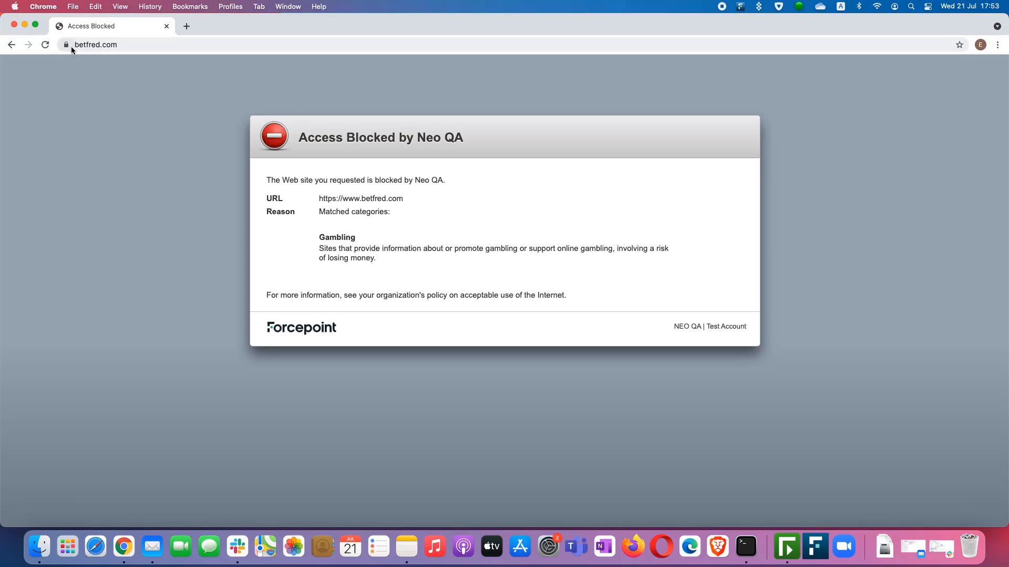
left_click(65, 45)
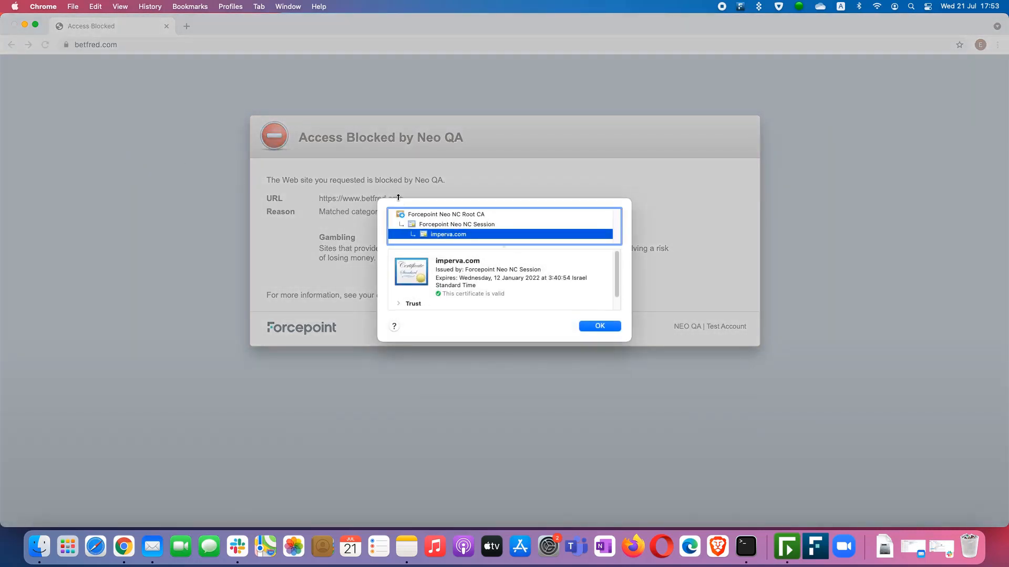
left_click(598, 325)
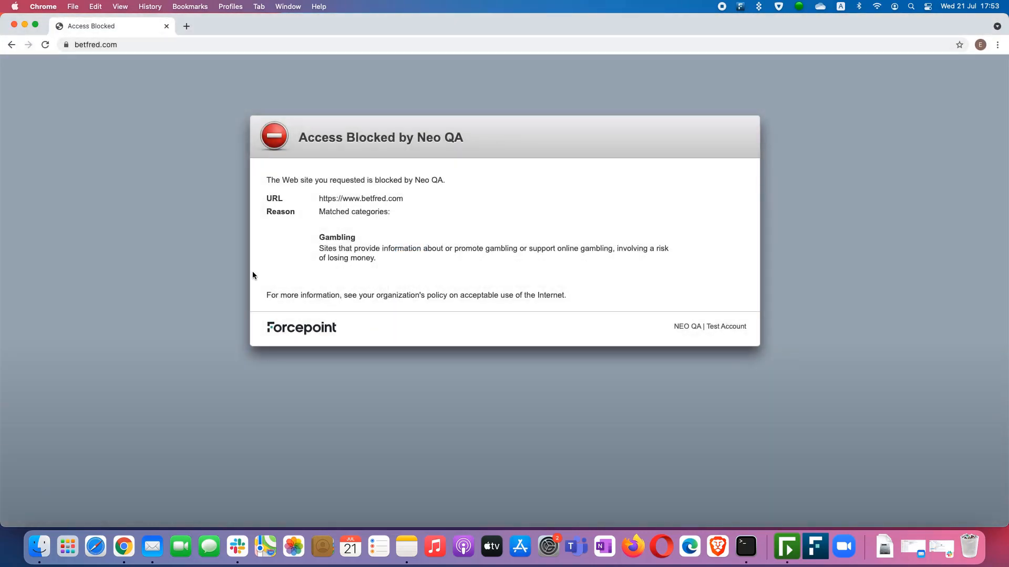
left_click(186, 26)
type("c")
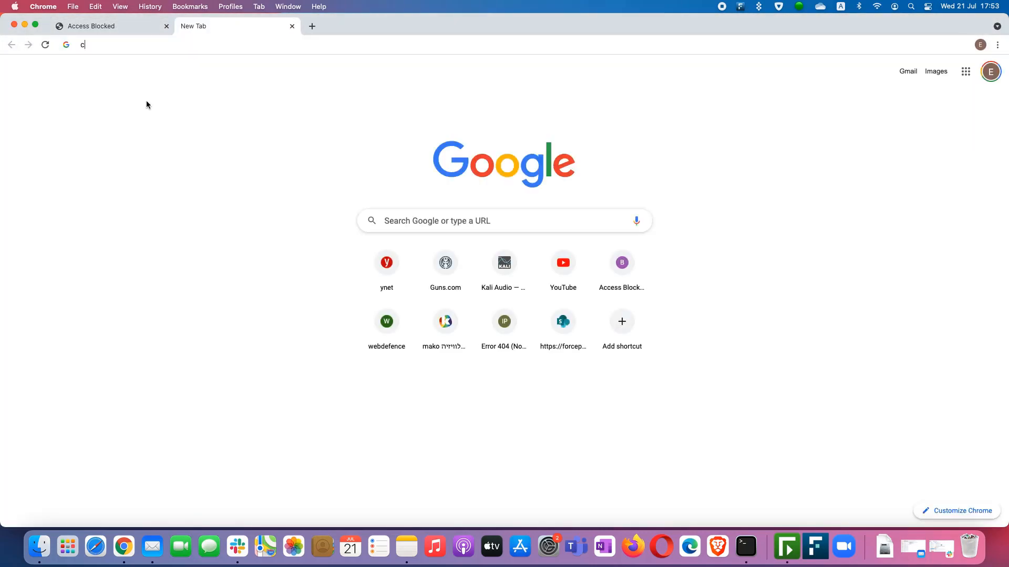
Load cnn.com in the new tab, redirecting to edition.cnn.com.
type("nn.com")
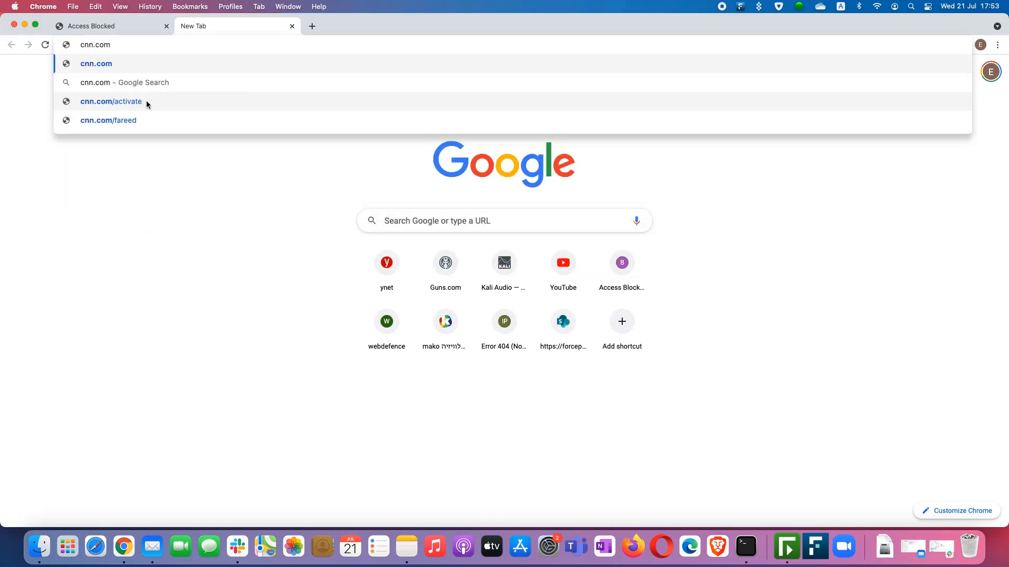
left_click(95, 63)
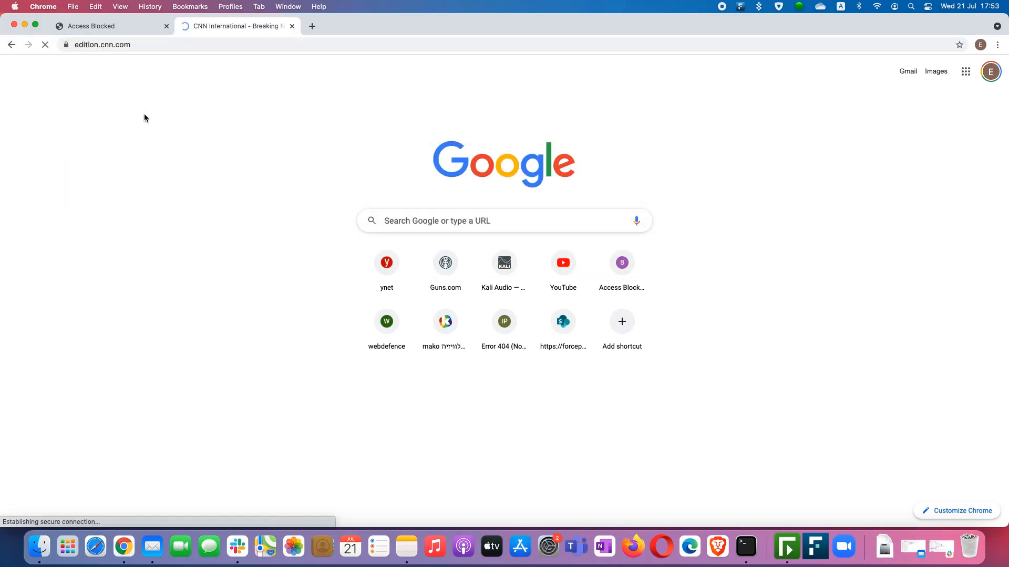